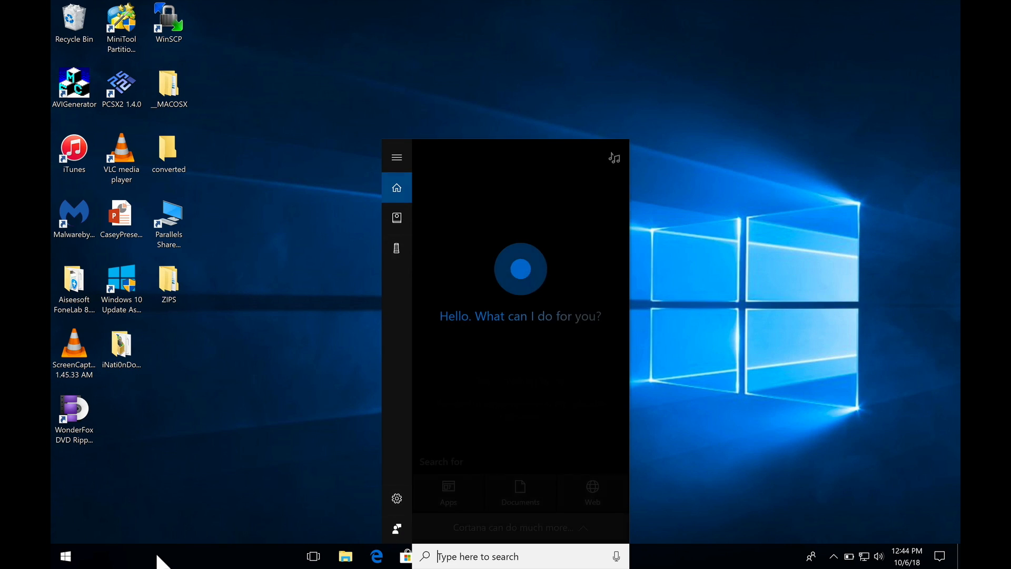
Search 'windows update' and open the Windows Update settings page to review pending updates
type("WINDO")
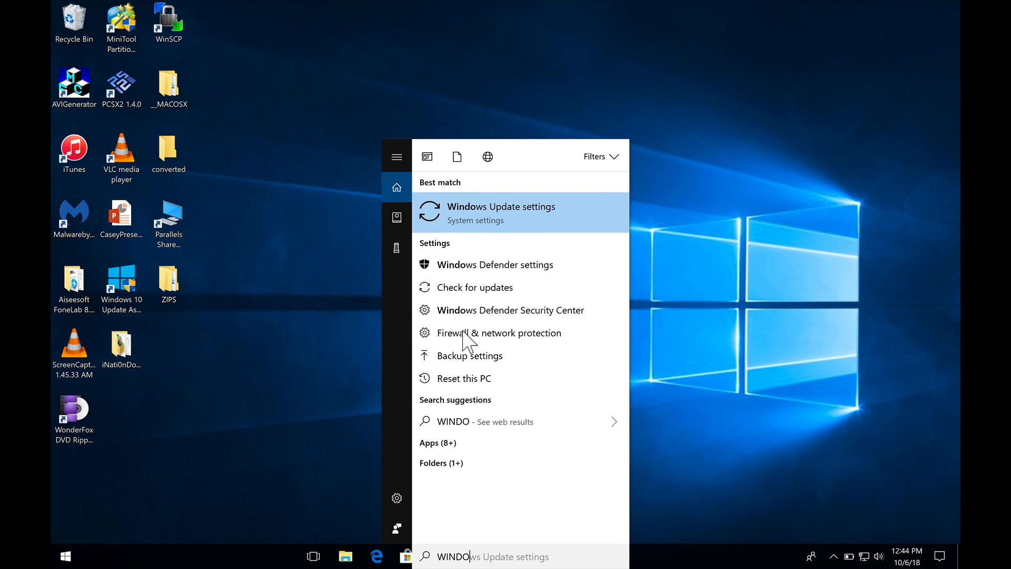
left_click(501, 213)
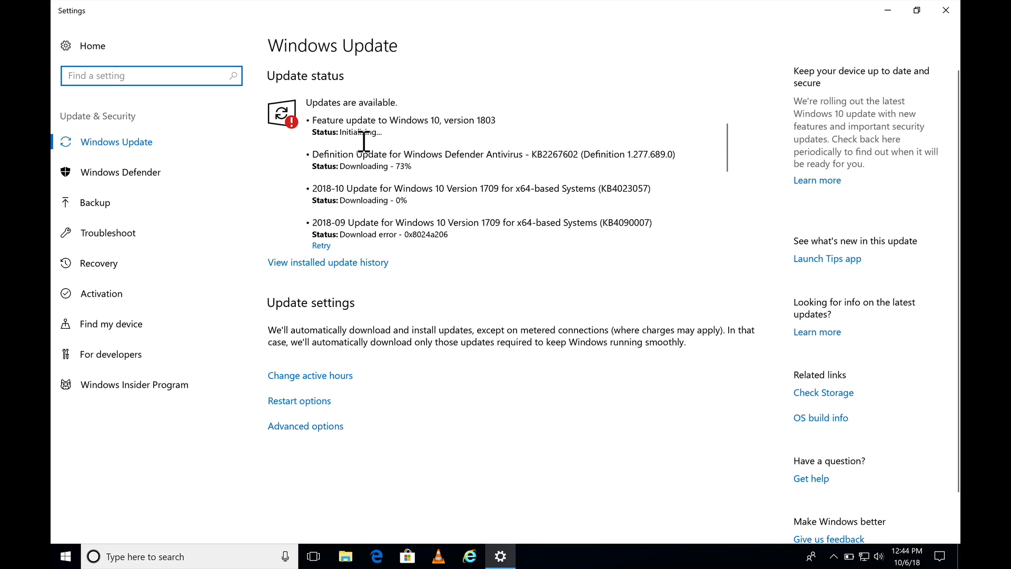
mouse_move(385, 224)
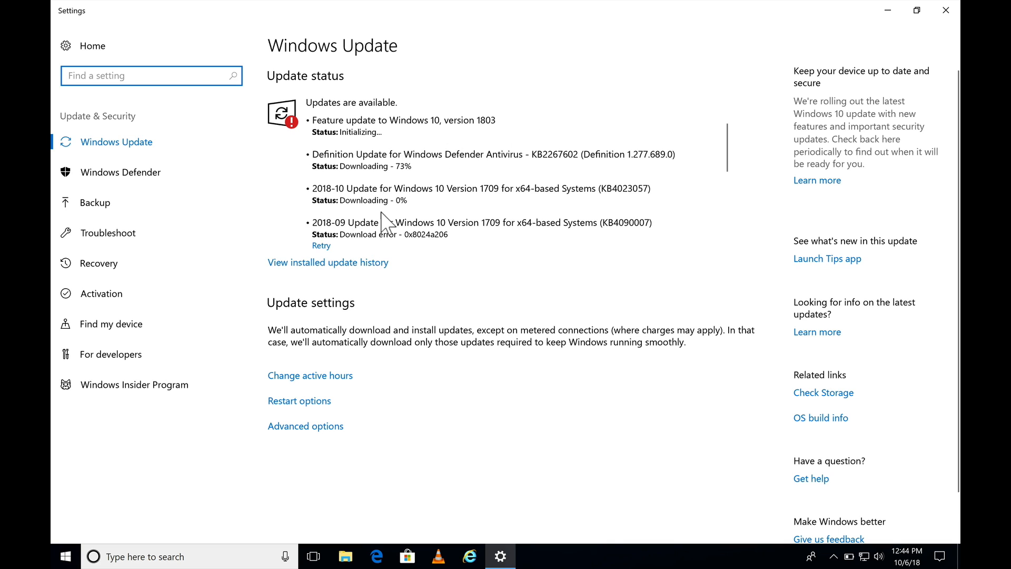
mouse_move(348, 268)
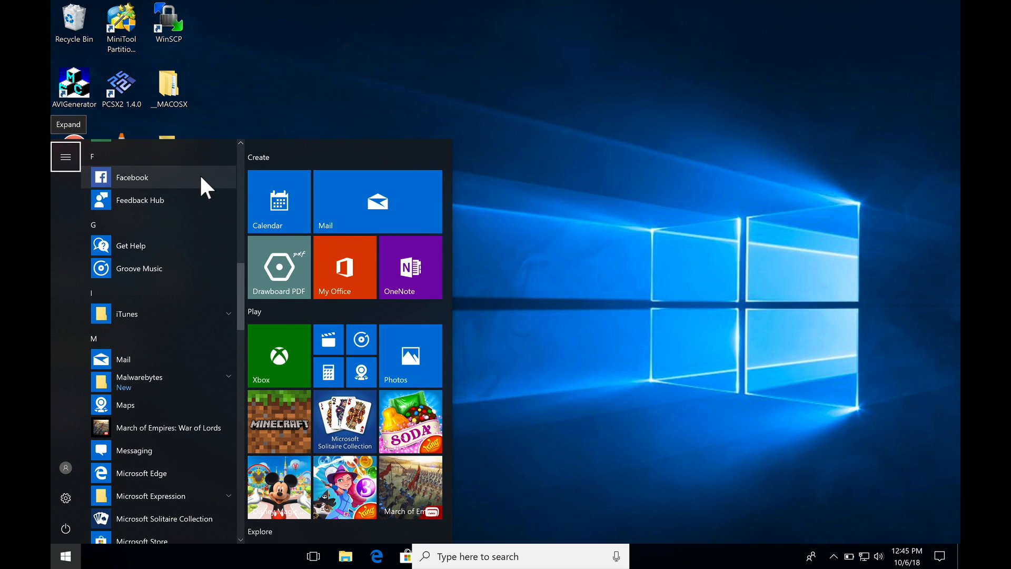
Open the ZIPS desktop folder in File Explorer and bring up its item context menu
left_click(64, 556)
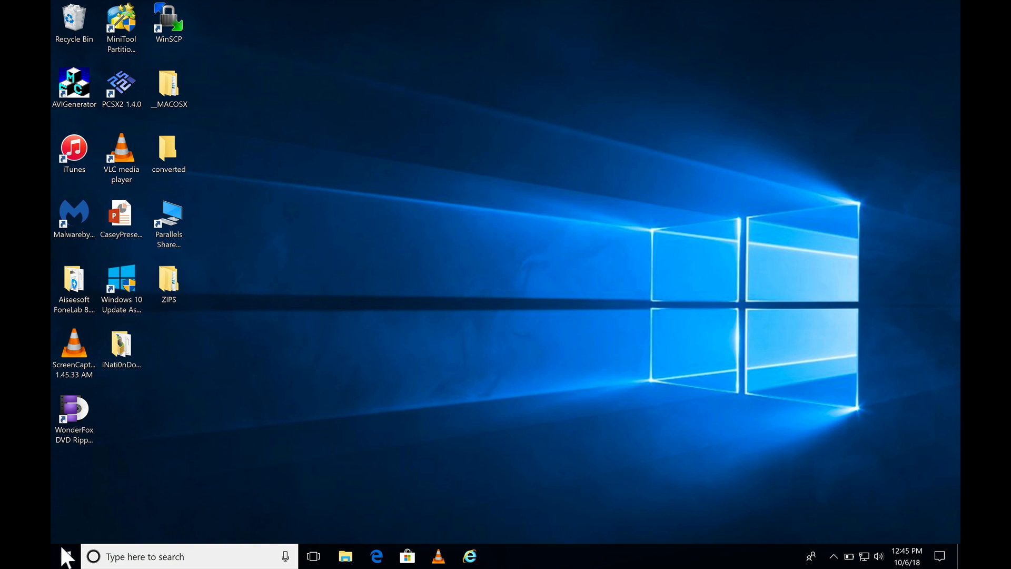
left_click(168, 283)
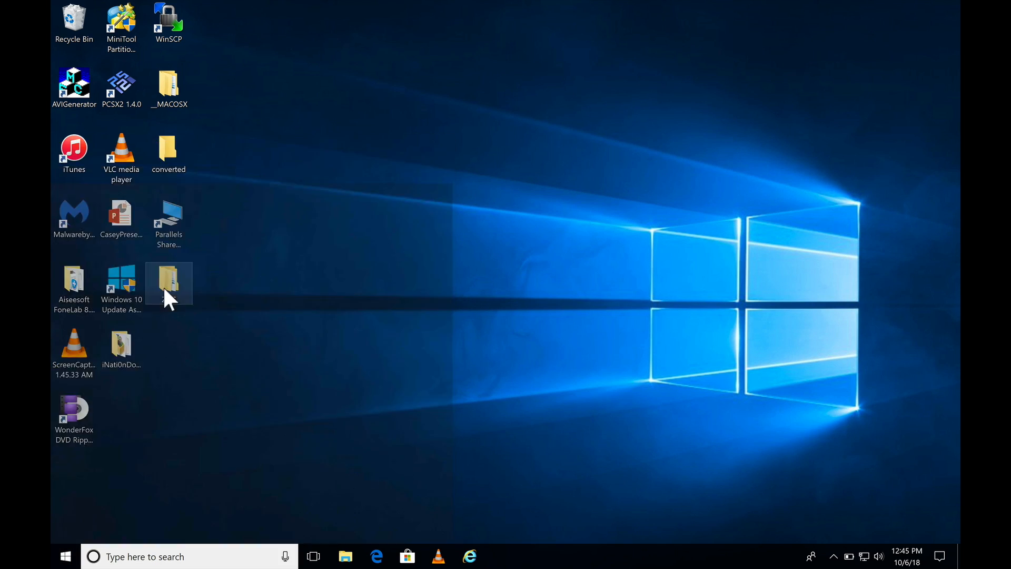
double_click(168, 282)
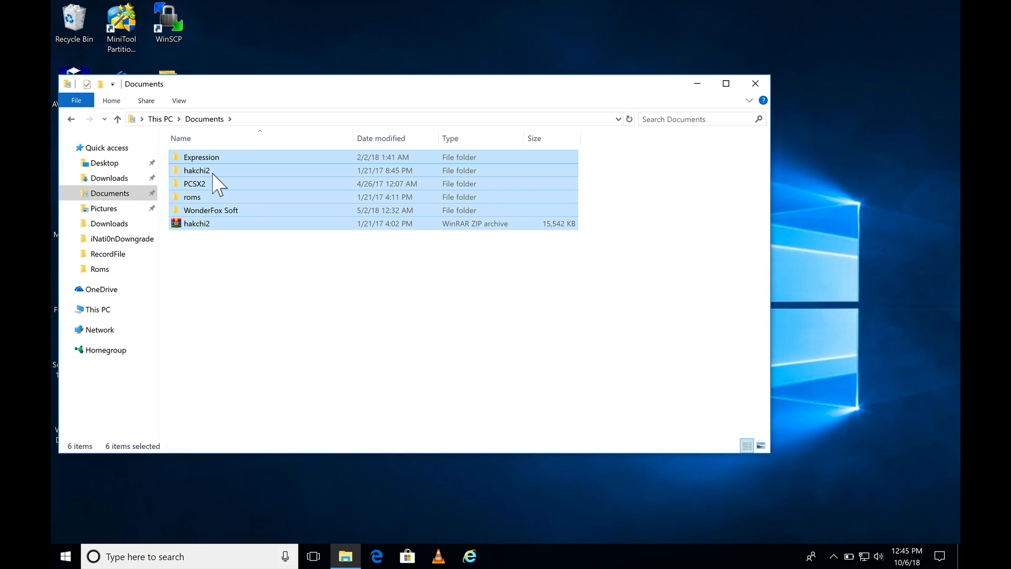
right_click(211, 170)
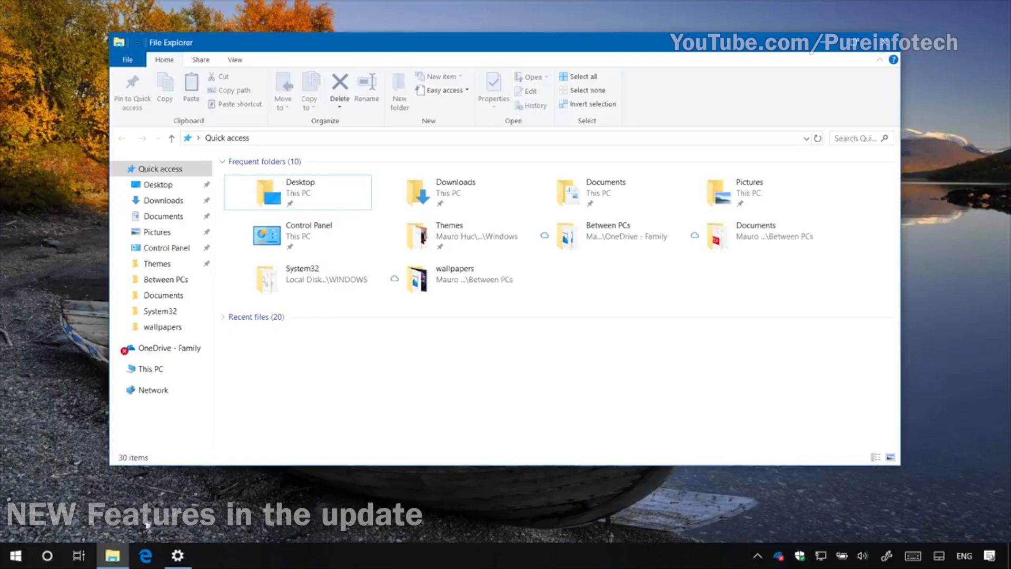
Switch the default app mode to Dark in Personalization > Colors
left_click(178, 555)
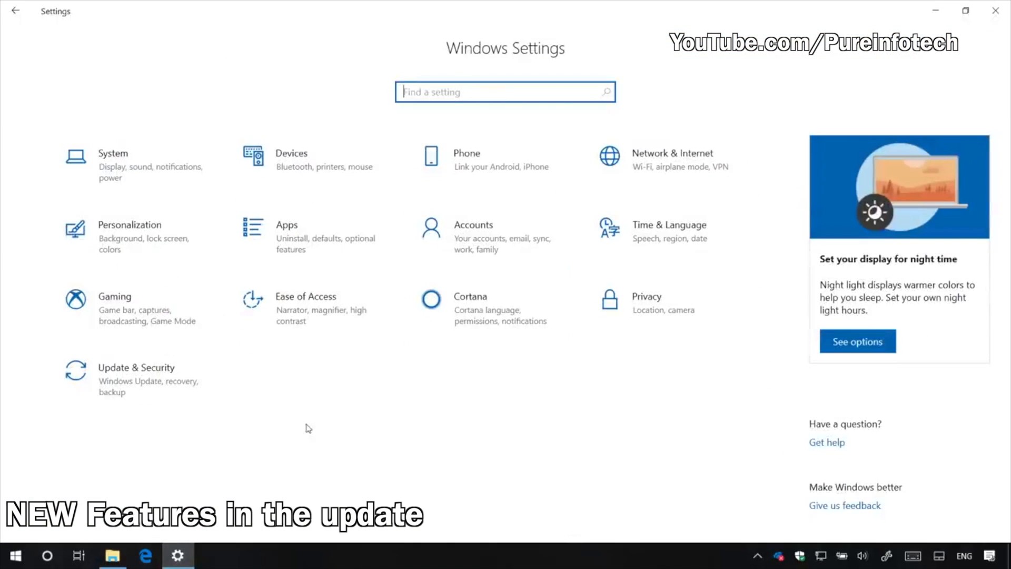
mouse_move(123, 251)
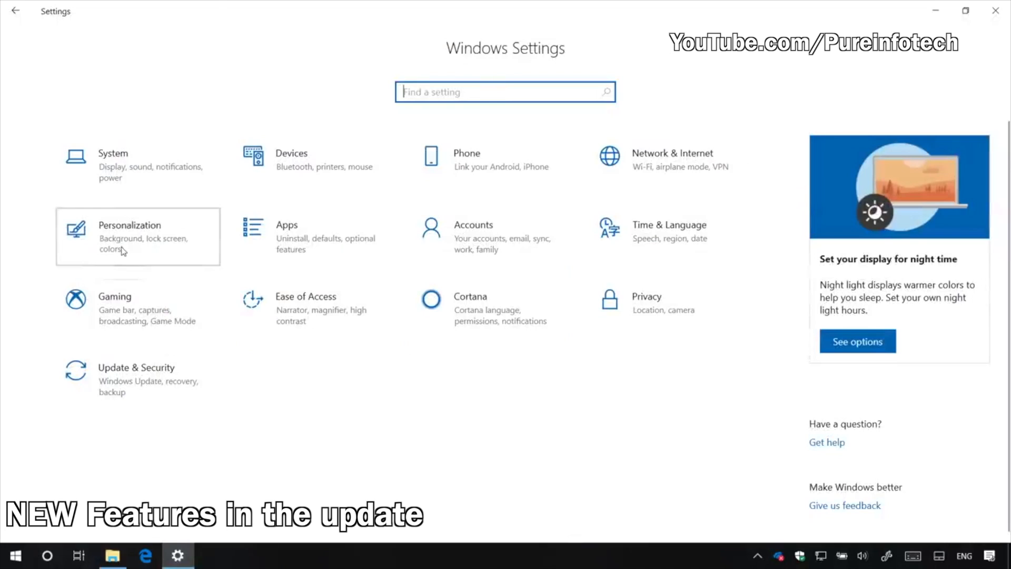
left_click(130, 237)
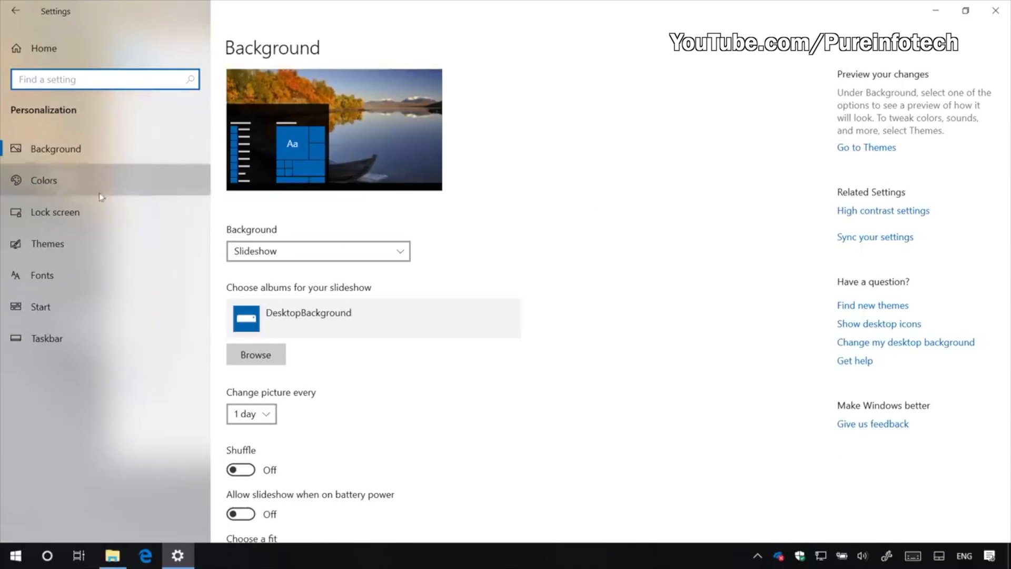
left_click(43, 181)
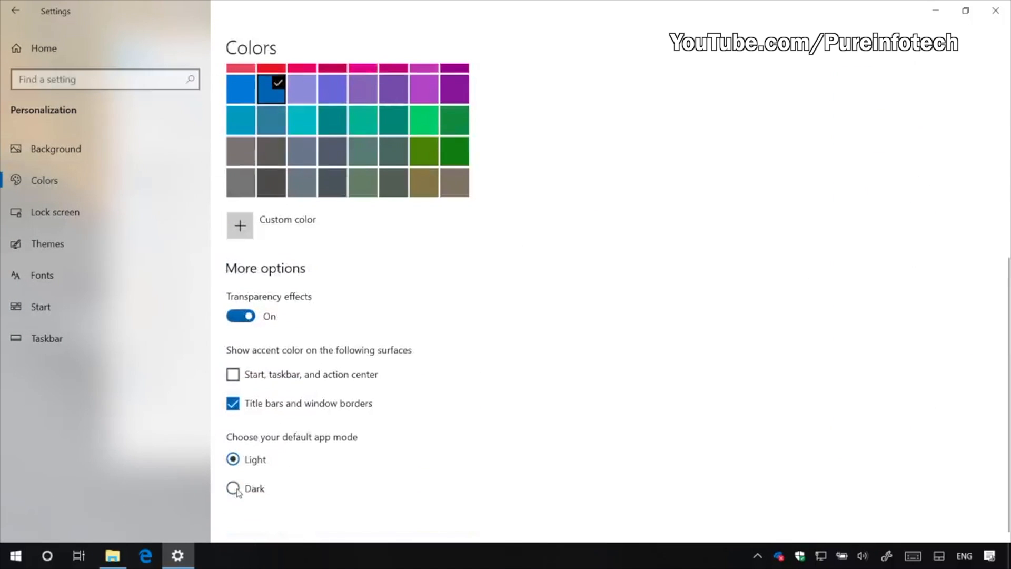
left_click(233, 488)
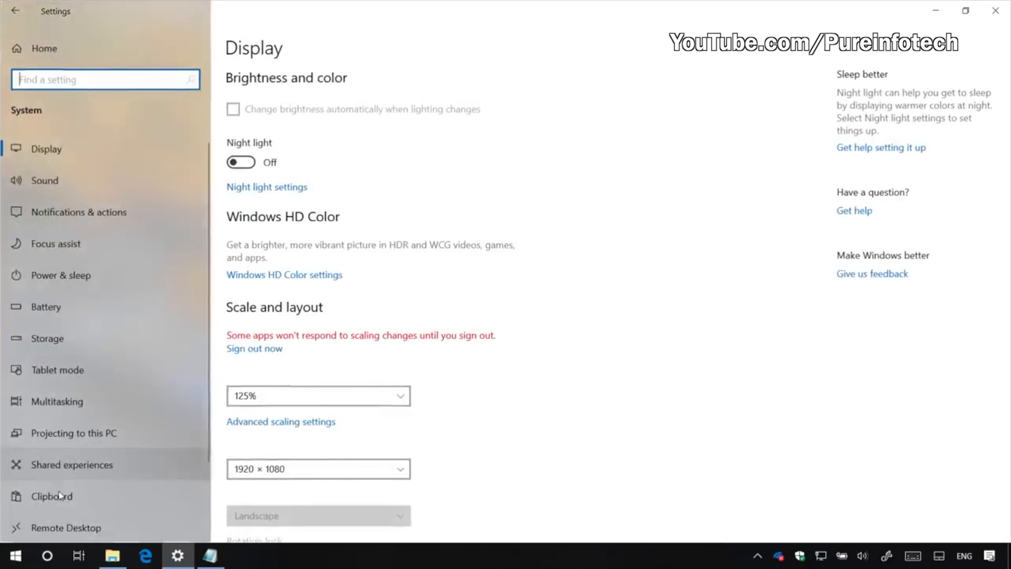
Turn on Clipboard history and show the copied line with Win+V
left_click(51, 495)
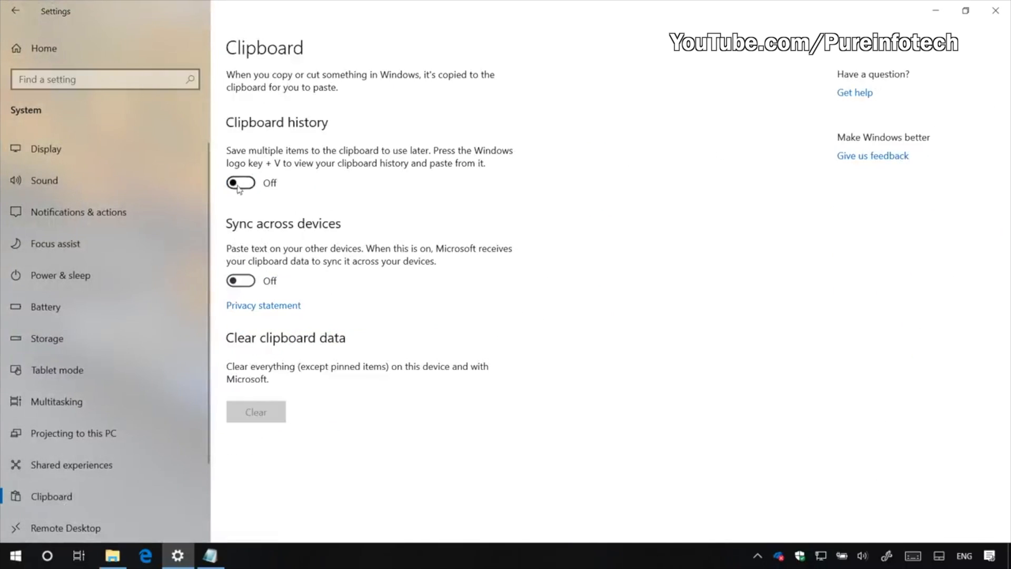
left_click(240, 182)
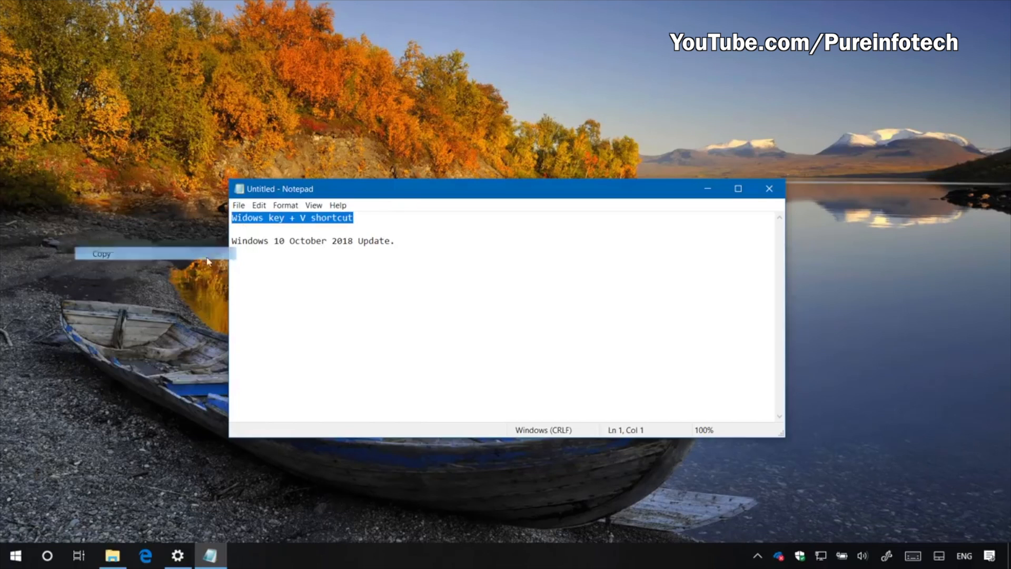
key("Win+v")
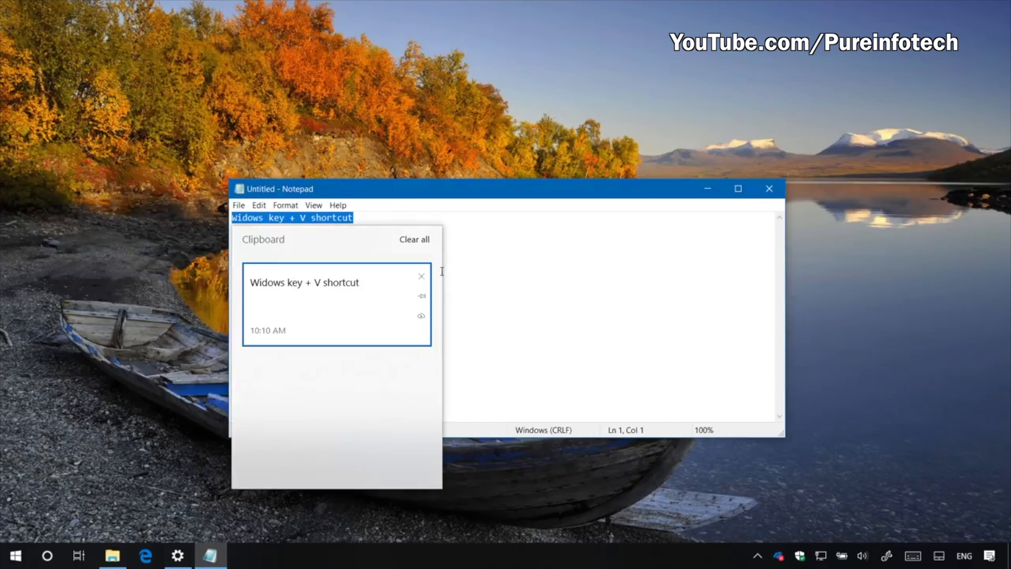
mouse_move(422, 320)
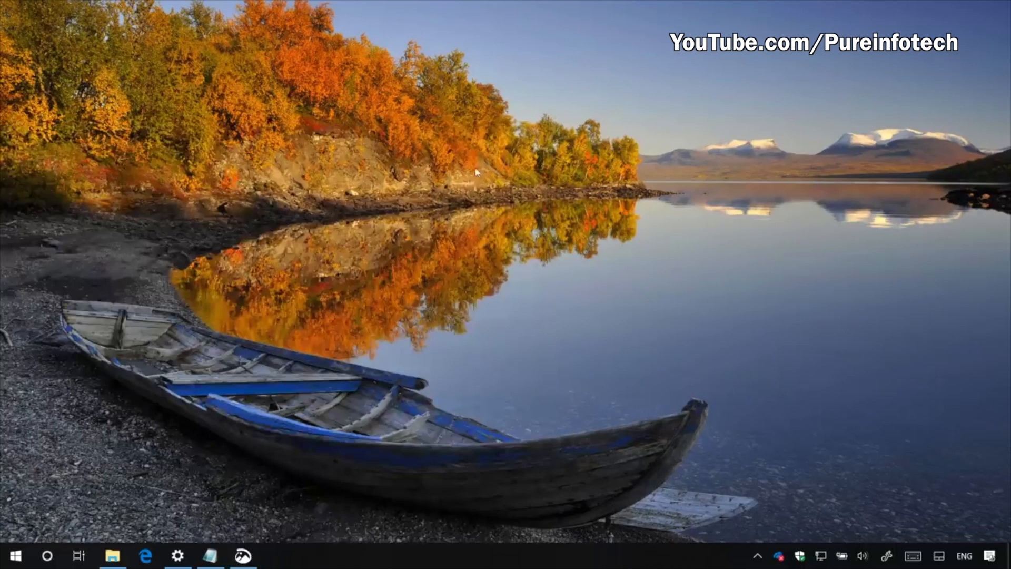
Launch Snip & Sketch and start a New screen snip
left_click(242, 556)
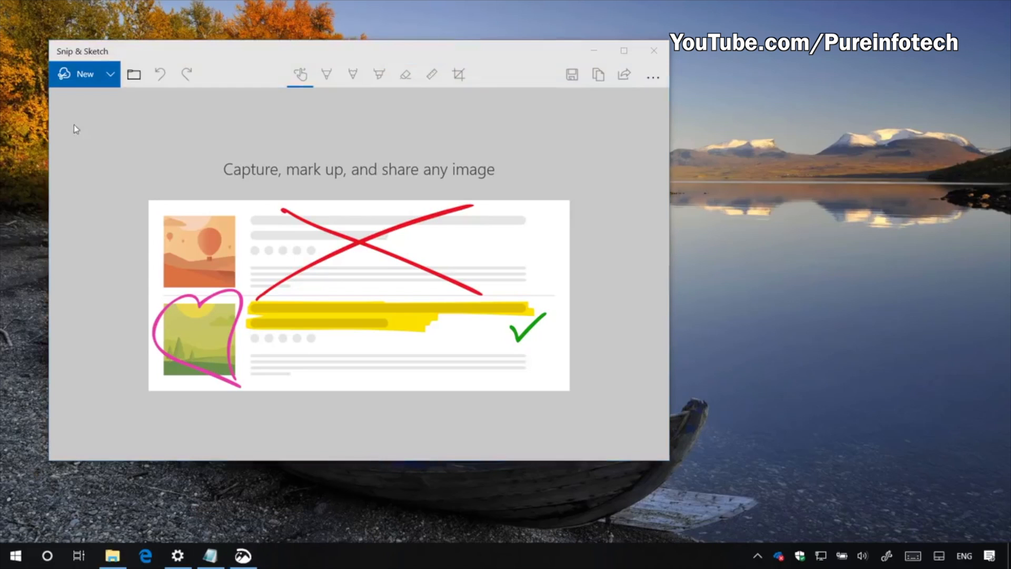
left_click(654, 50)
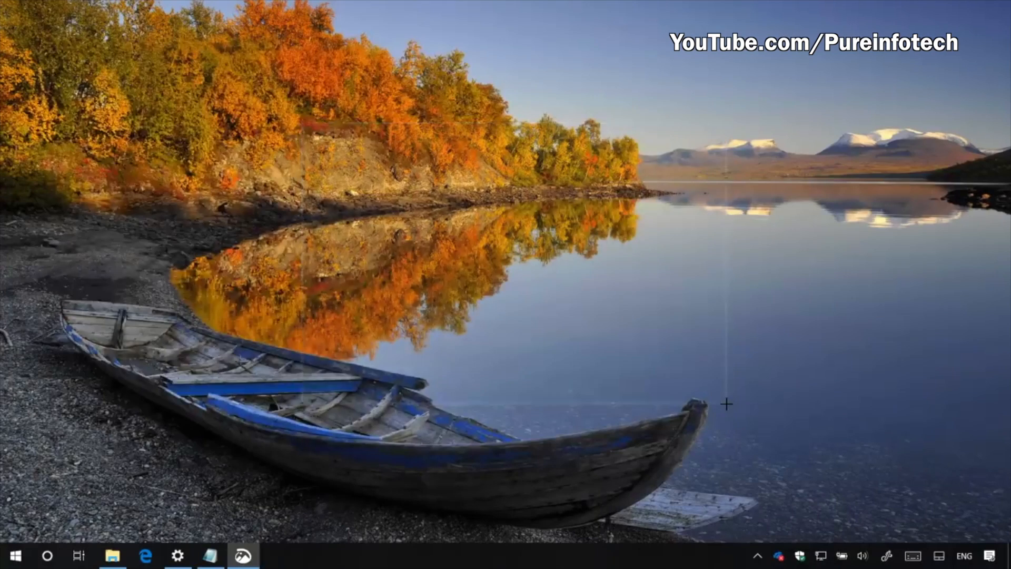
left_click(177, 555)
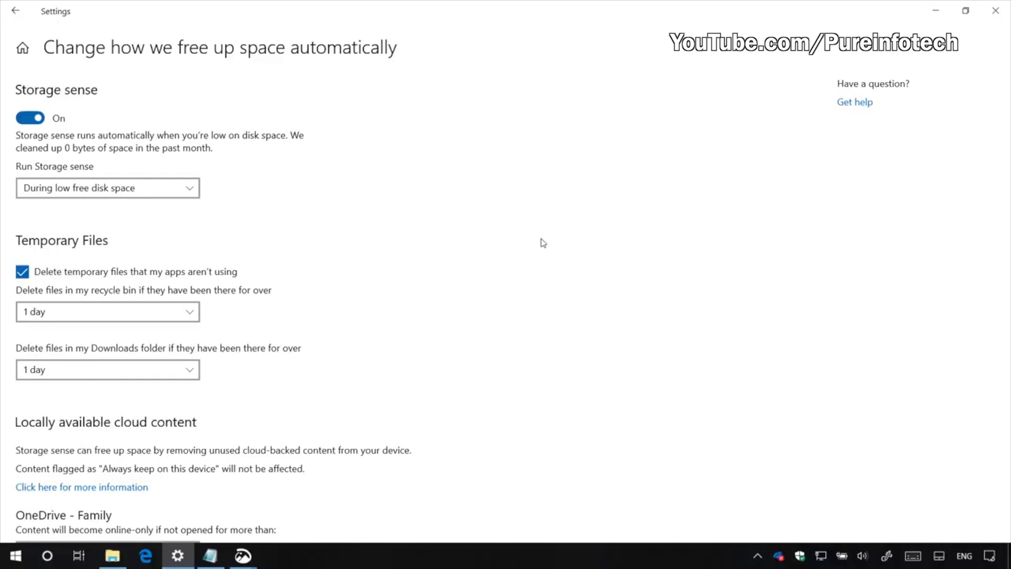
Scroll through the Storage sense options down to the OneDrive threshold and Clean now
scroll("down", 3)
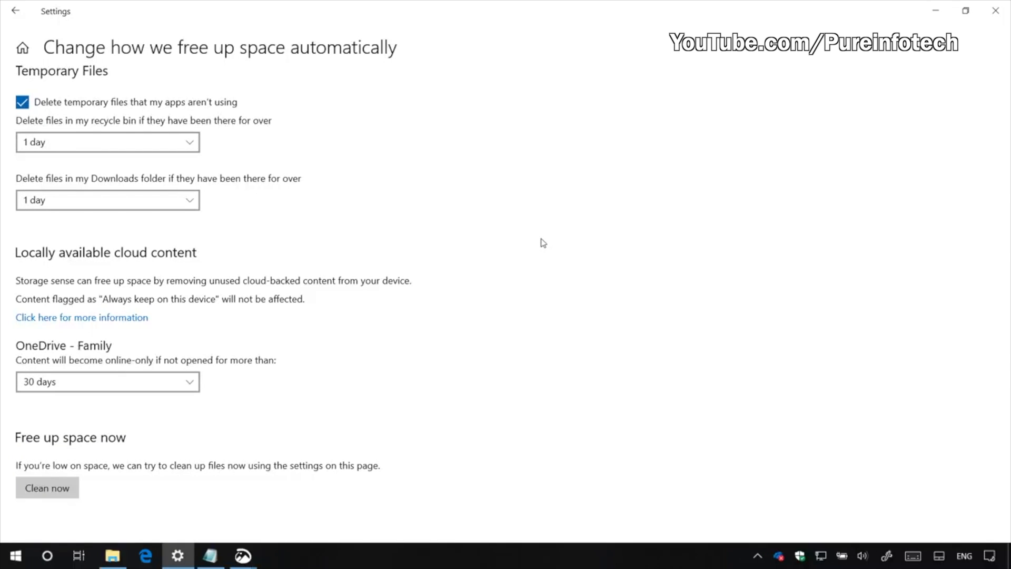
mouse_move(143, 285)
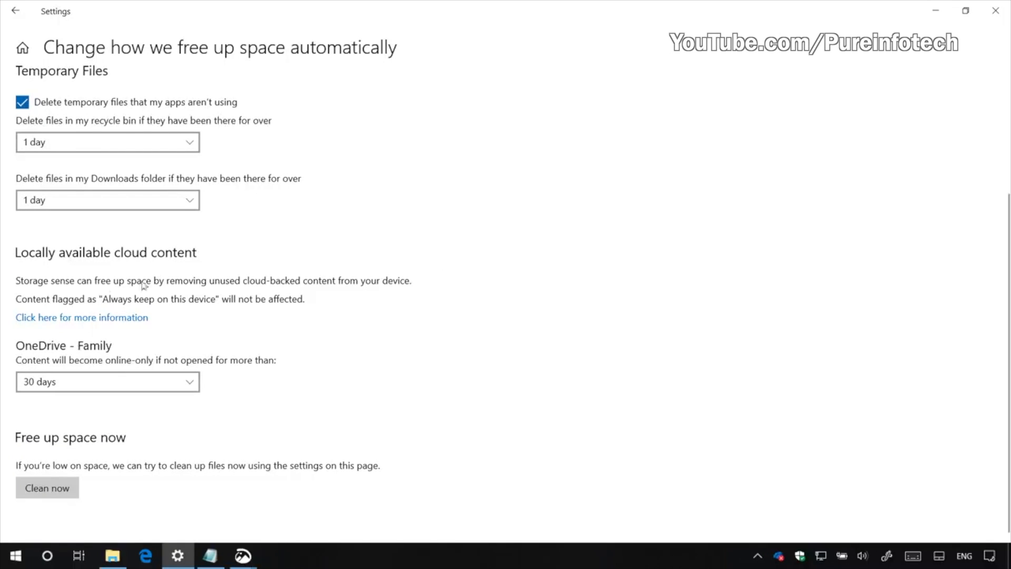